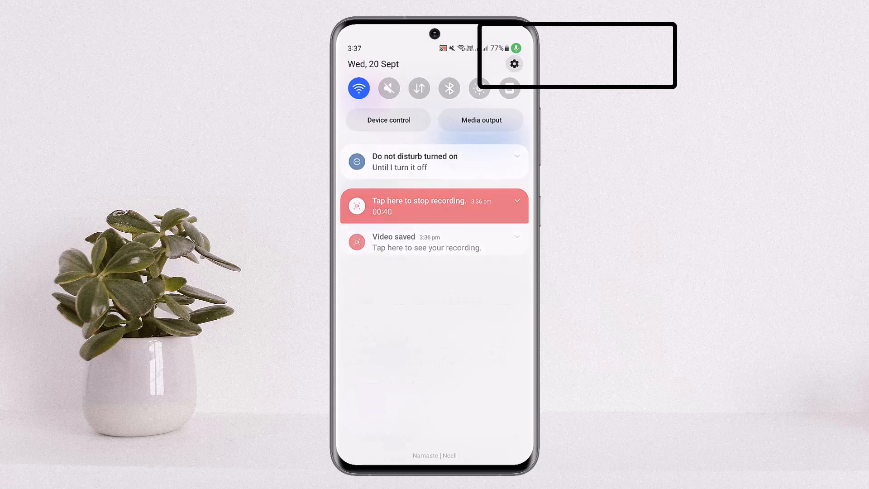
Step: Launch Settings from the quick panel and scroll to Developer options at the list's bottom
click(513, 64)
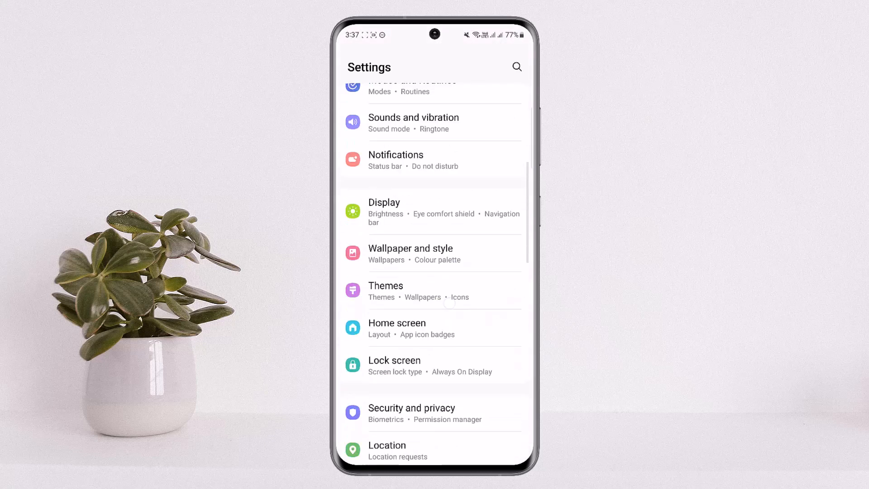
scroll(down, 3)
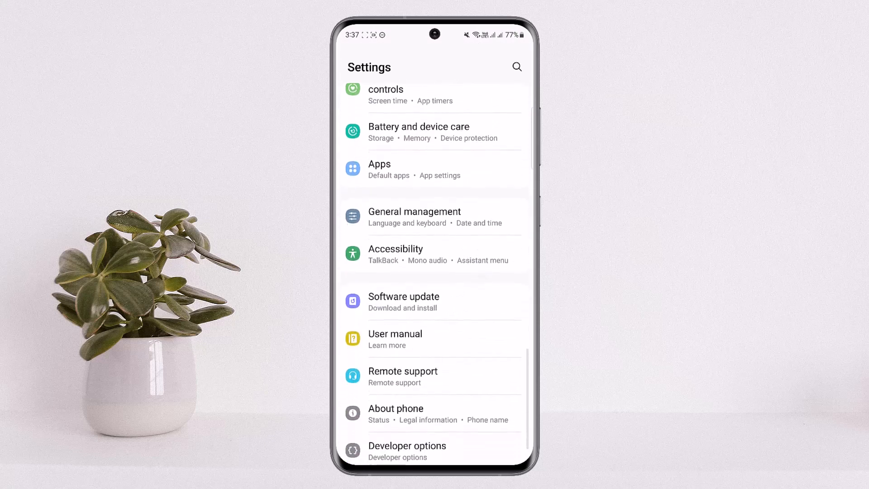
Step: Search the Apps list for 'mess' and open Messenger's App info page
click(379, 163)
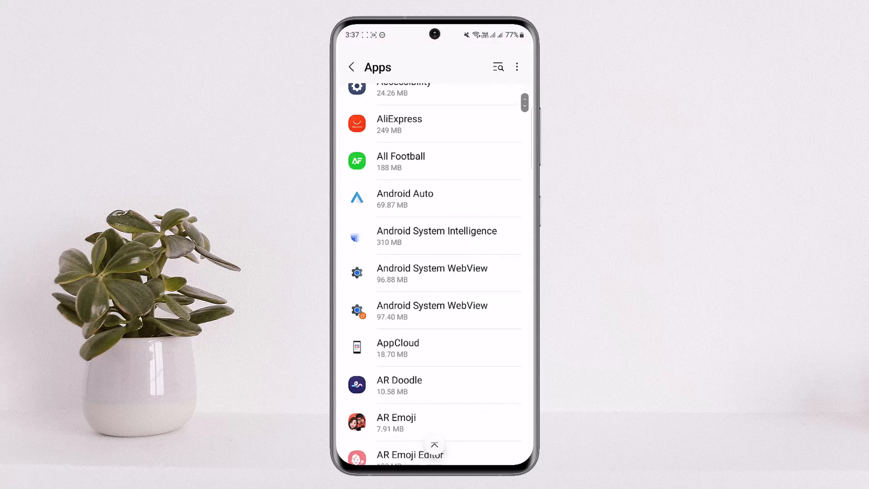
scroll(down, 3)
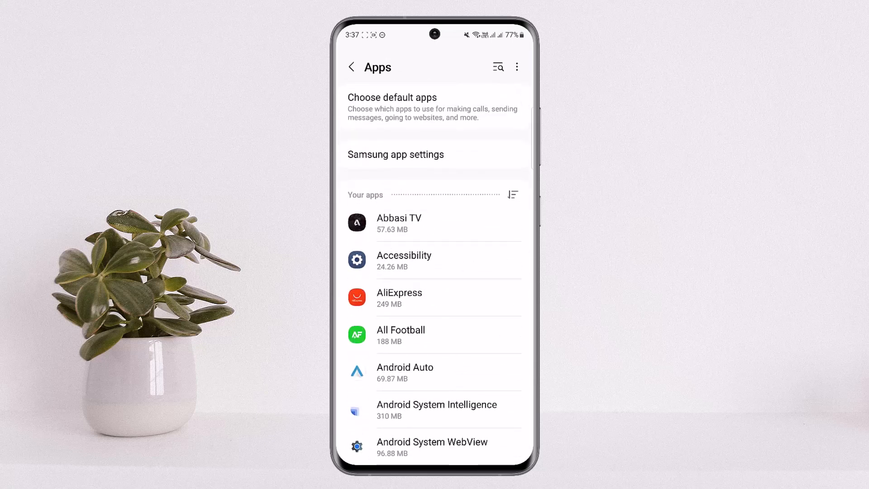
click(497, 67)
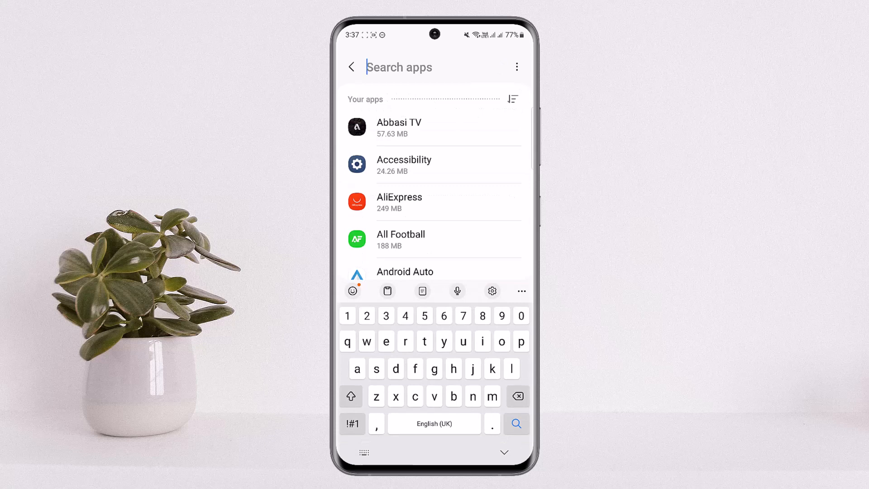
text(mess)
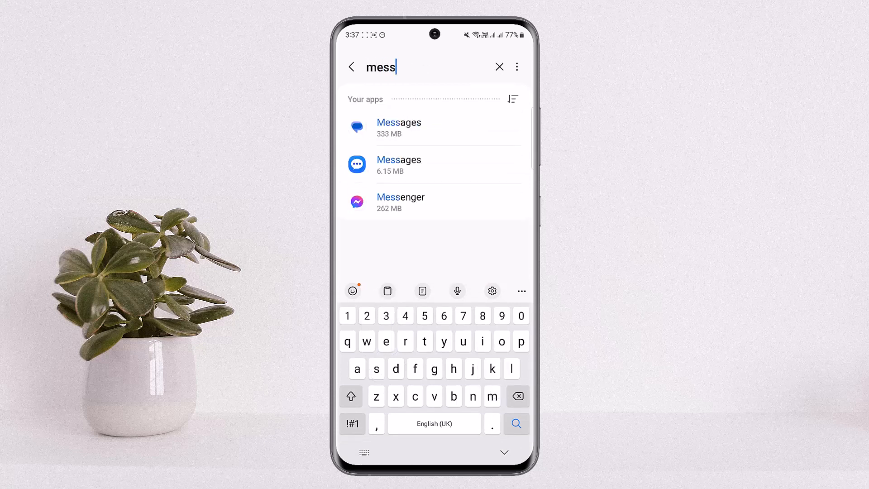
click(401, 202)
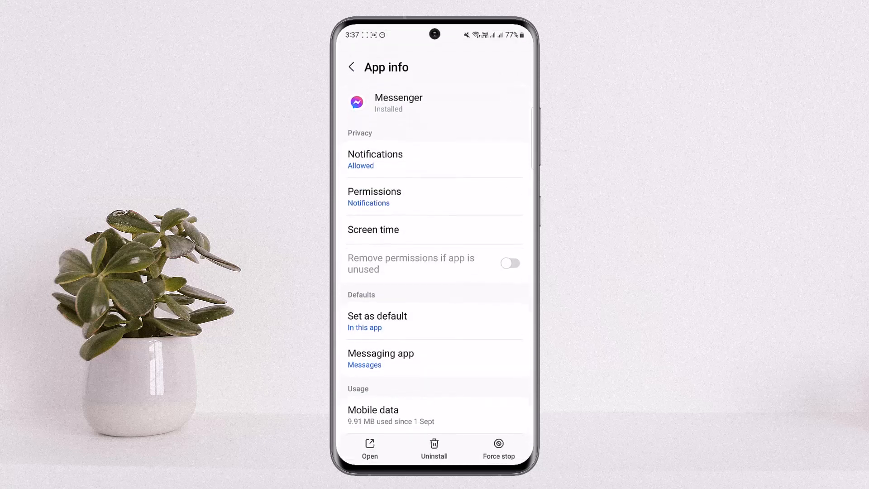
Step: Choose Clear data on Messenger's Storage page to show the permanent deletion confirmation
scroll(down, 3)
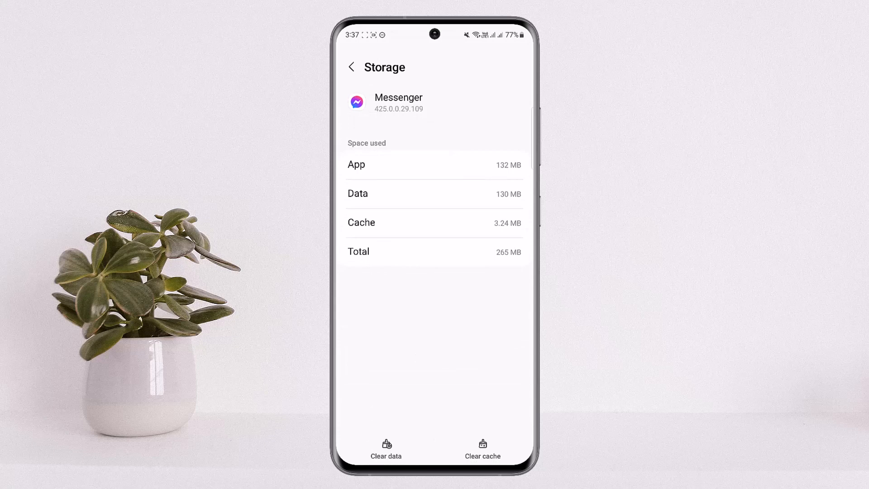
click(385, 447)
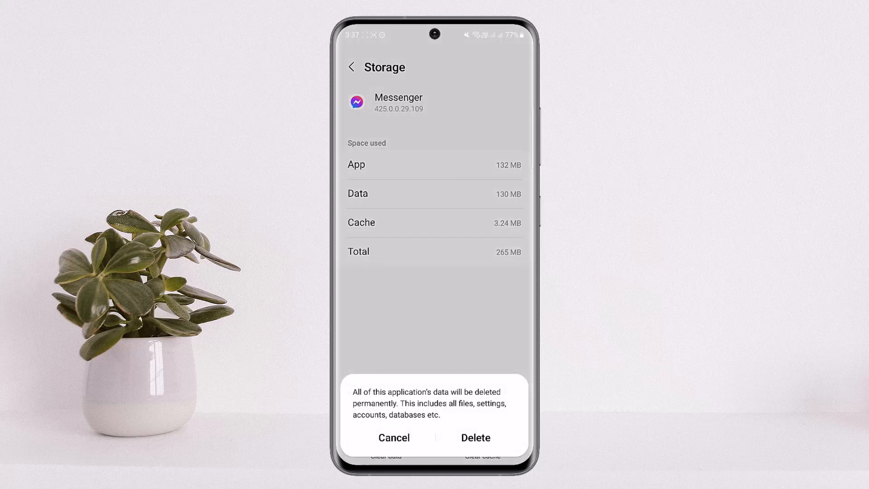